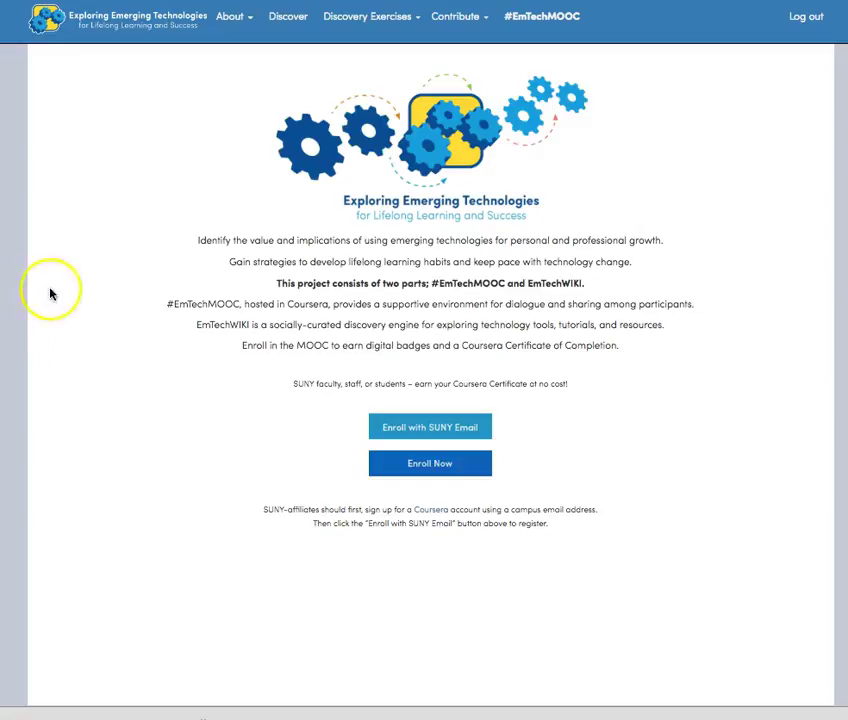
{"action": "mouse_move", "coordinate": [288, 18]}
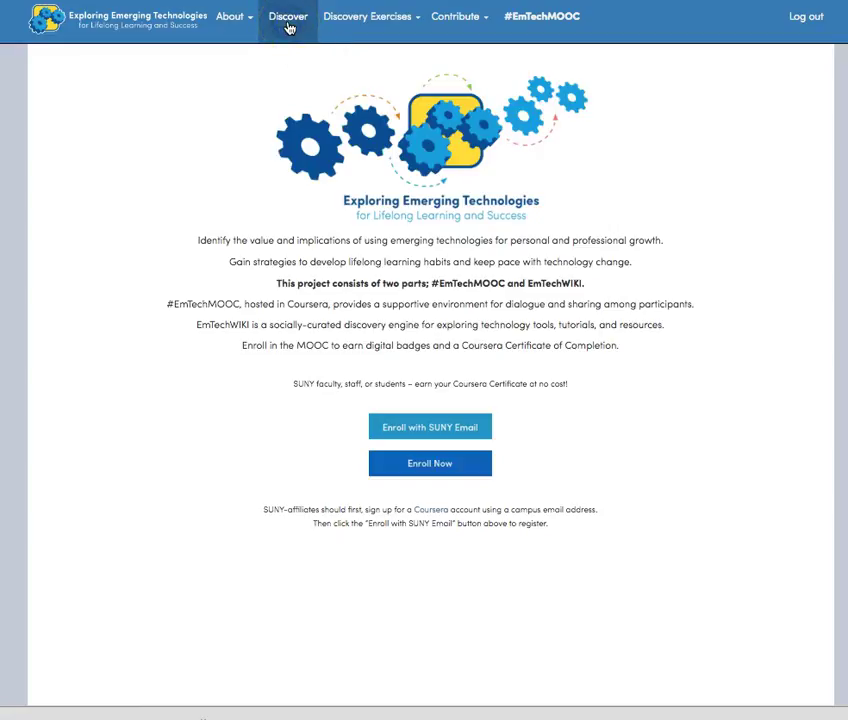
- Show the Discover resources for the Creativity module, led by Creative Commons and Audacity
{"action": "left_click", "coordinate": [288, 18]}
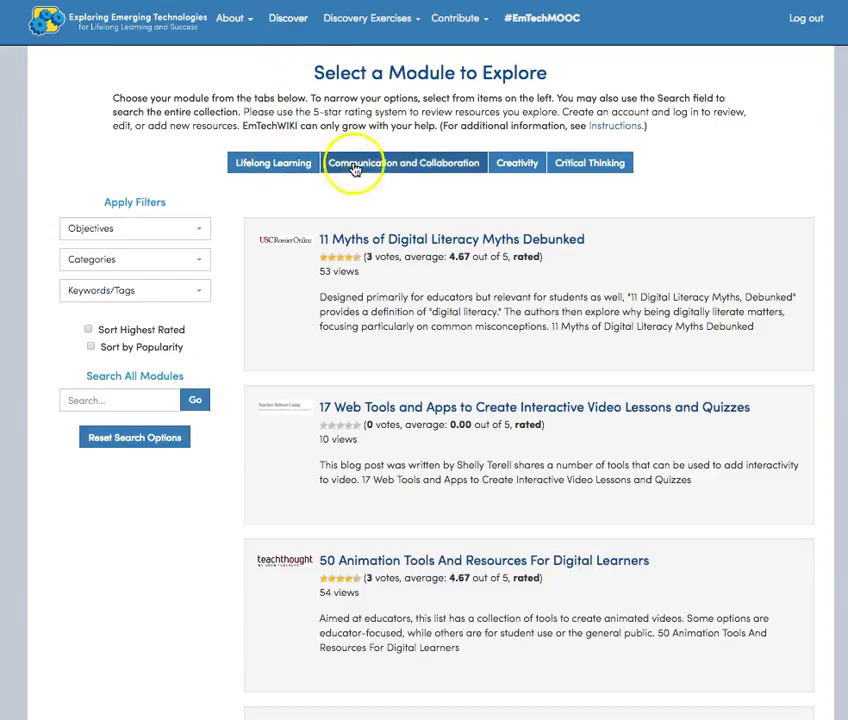
{"action": "mouse_move", "coordinate": [370, 162]}
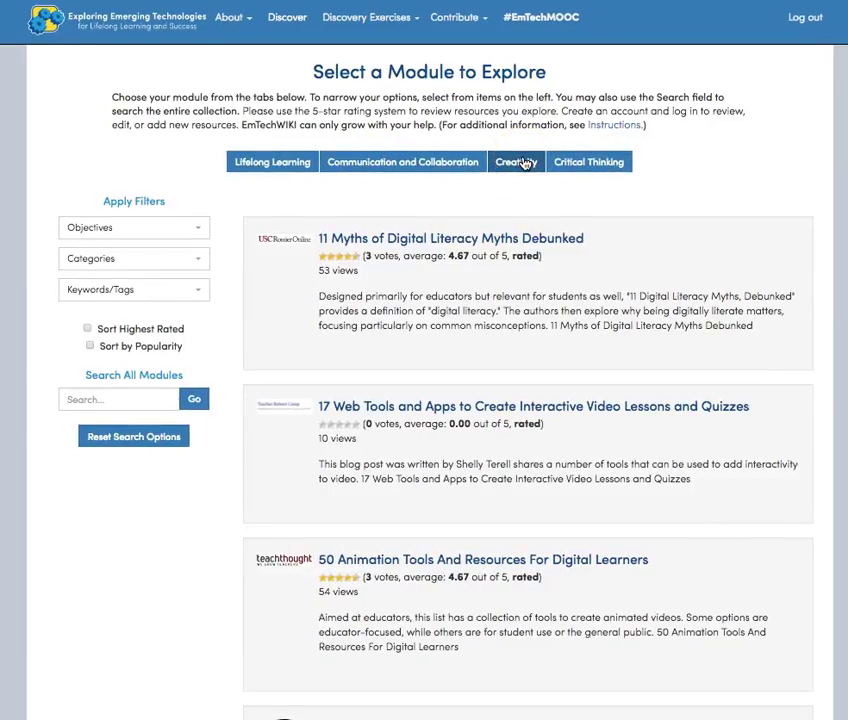
{"action": "left_click", "coordinate": [516, 162]}
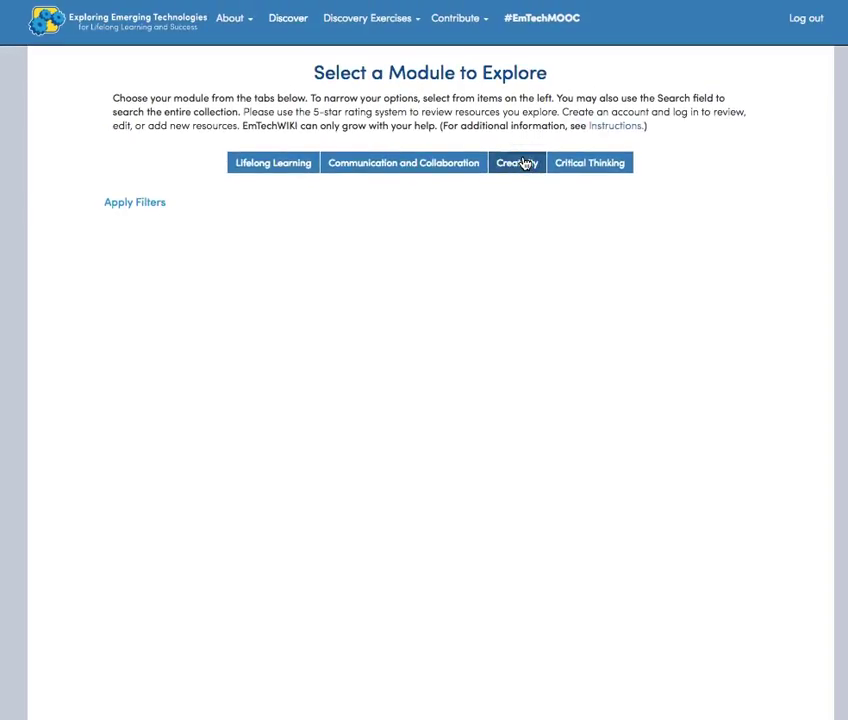
{"action": "left_click", "coordinate": [516, 162]}
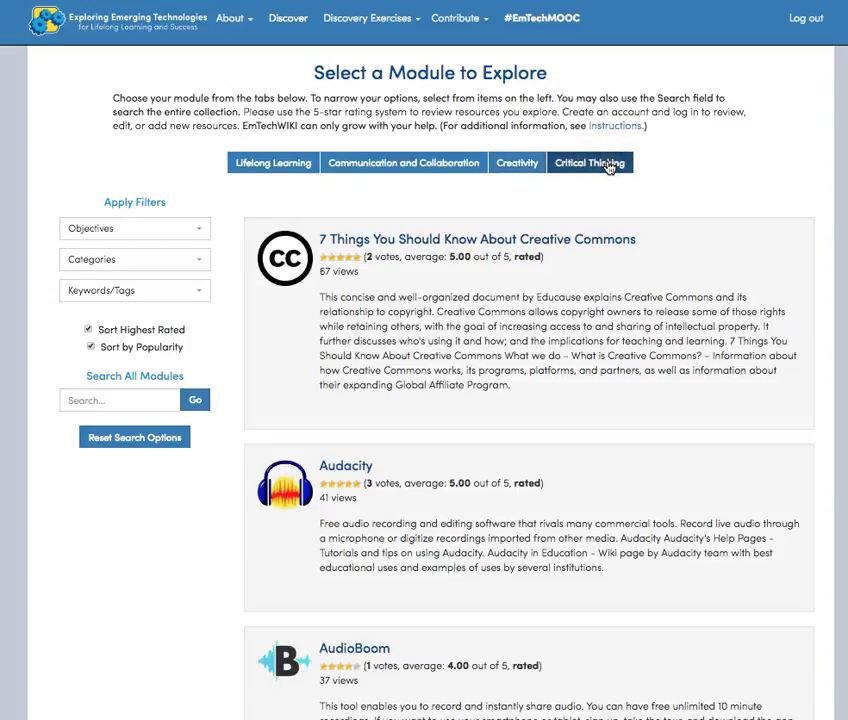
- Reveal the Objectives filter choices such as Promote Creativity, Storytelling and Visualization
{"action": "scroll", "scroll_direction": "down", "scroll_amount": 3}
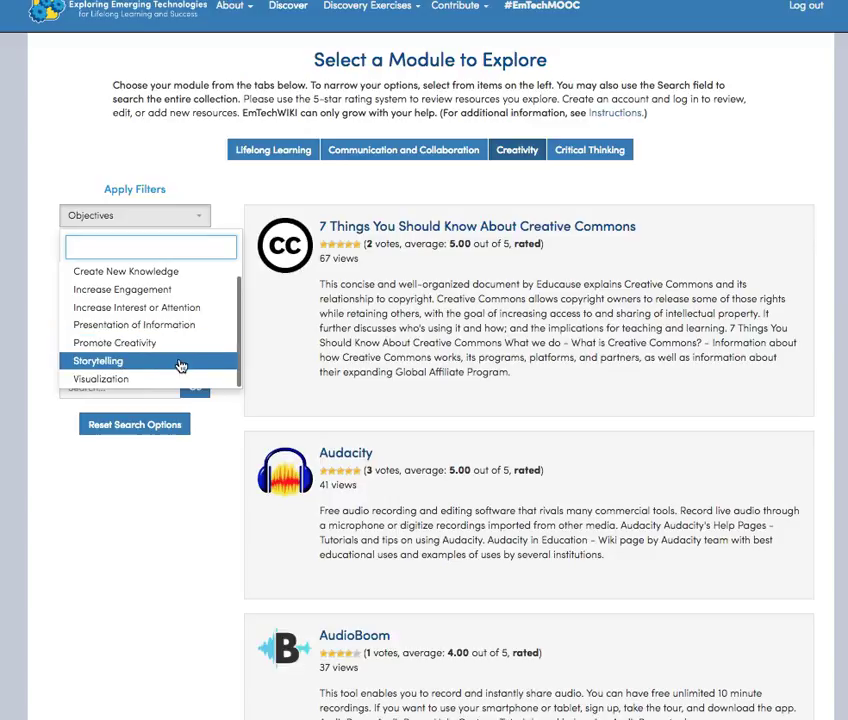
- Filter Creativity resources to Storytelling and load more results beyond Audacity, Google Expeditions and Easel.ly
{"action": "left_click", "coordinate": [97, 360]}
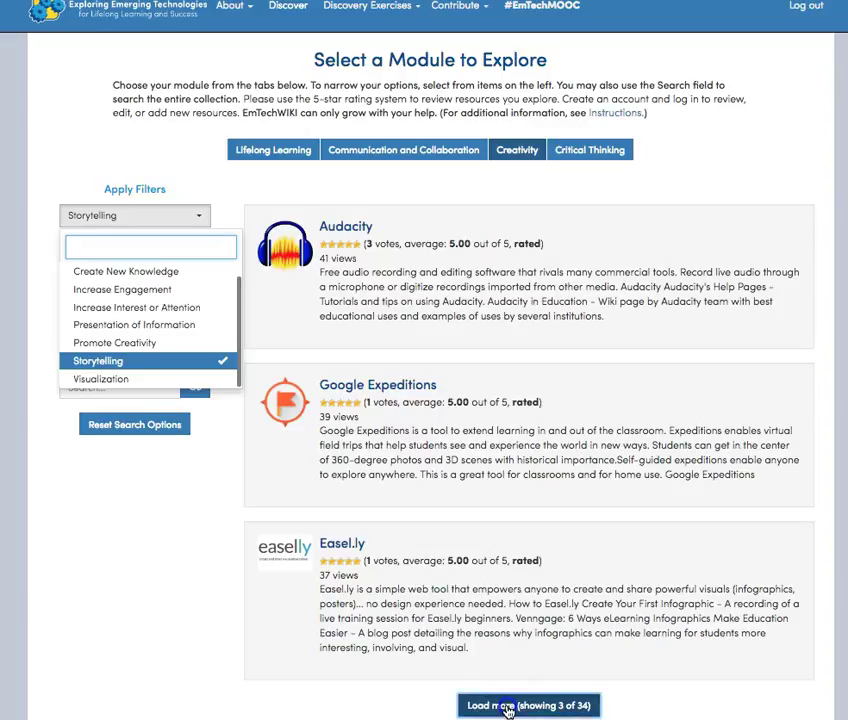
{"action": "left_click", "coordinate": [528, 705]}
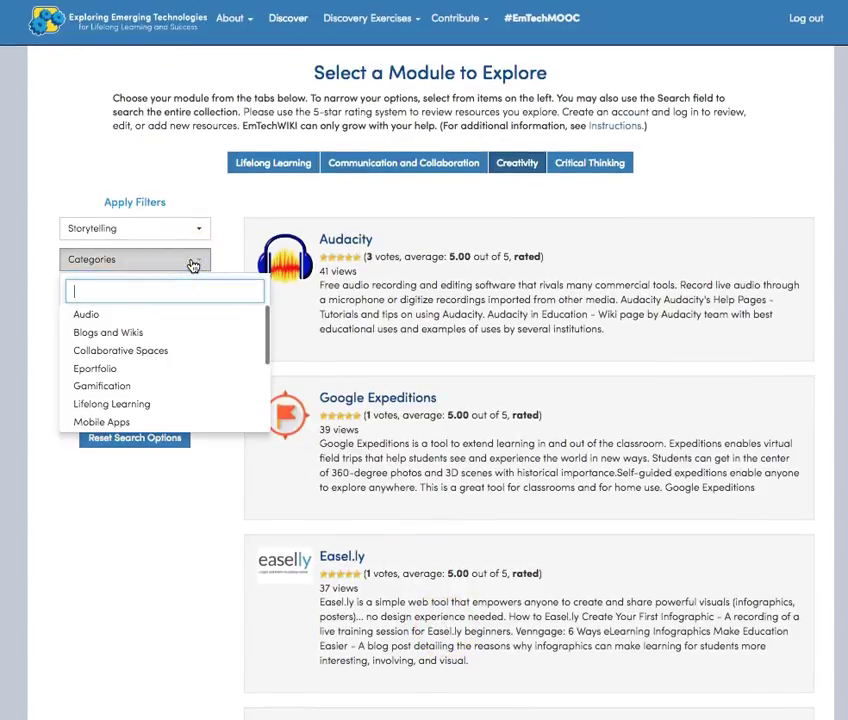
{"action": "mouse_move", "coordinate": [86, 314]}
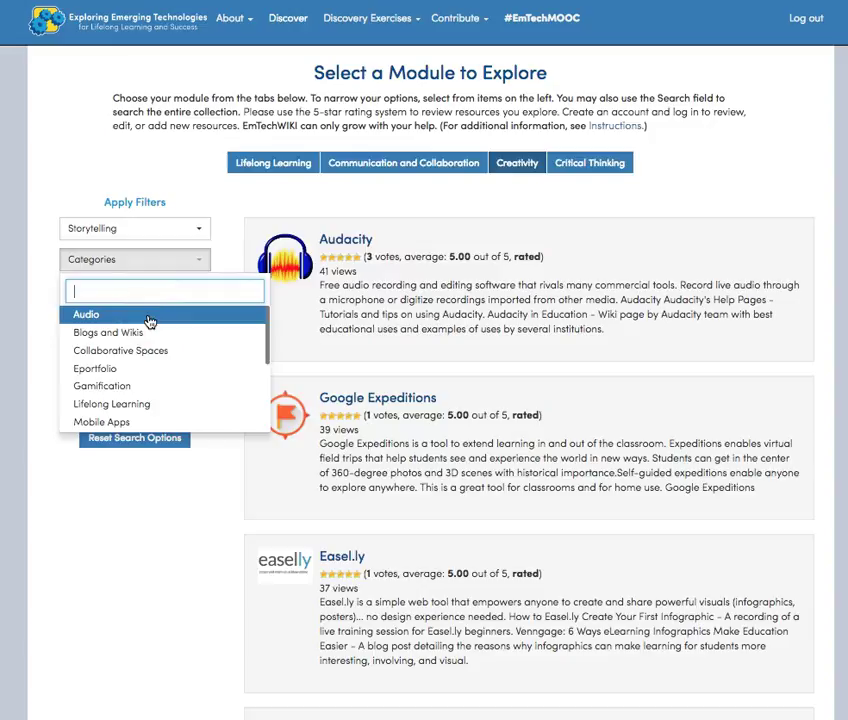
- Add the Audio category filter, narrowing results to Audacity, Windows Movie Maker and Vimeo
{"action": "left_click", "coordinate": [86, 314]}
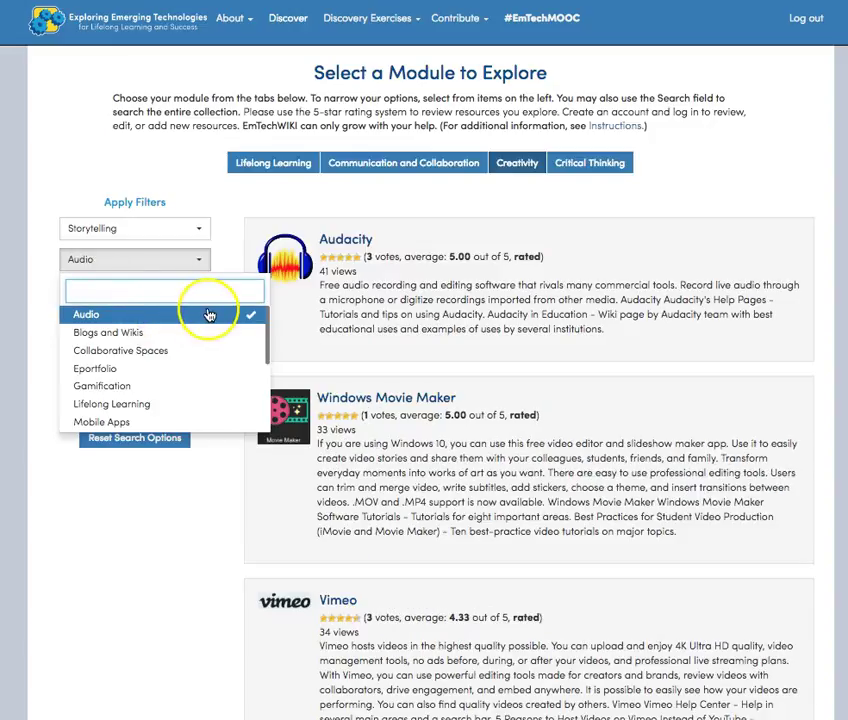